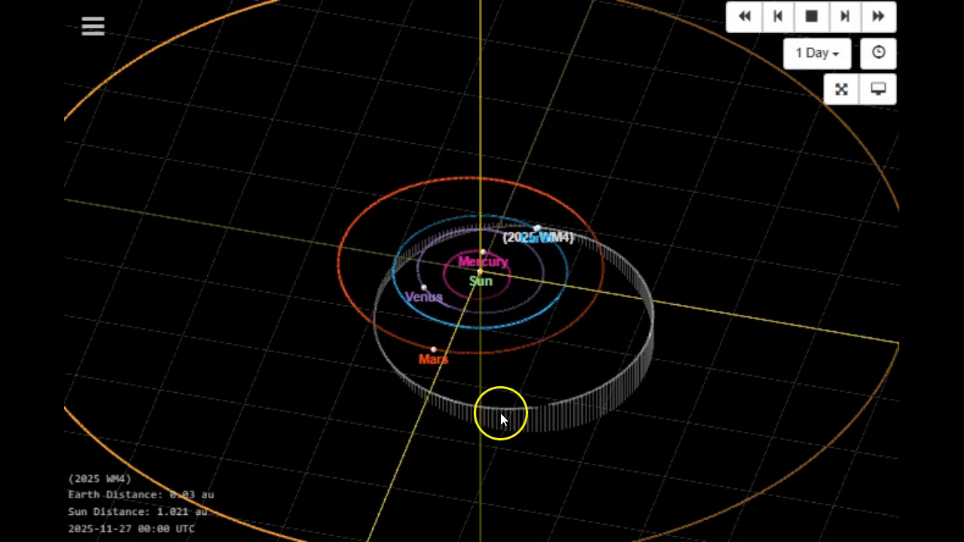
- Rotate the 3D solar system view around the Sun to see 2025 WM4's tilted orbit from a new angle
drag(504, 419, 325, 434)
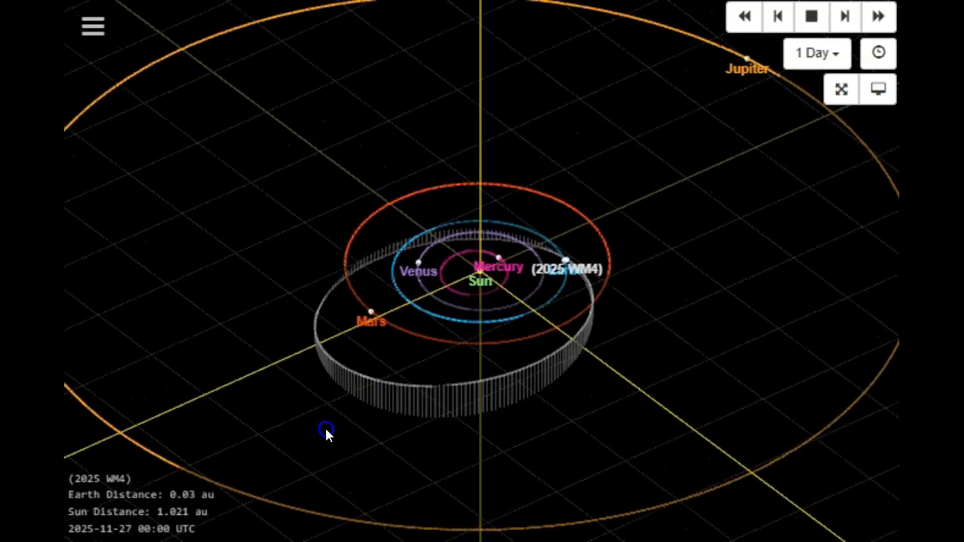
drag(325, 433, 555, 367)
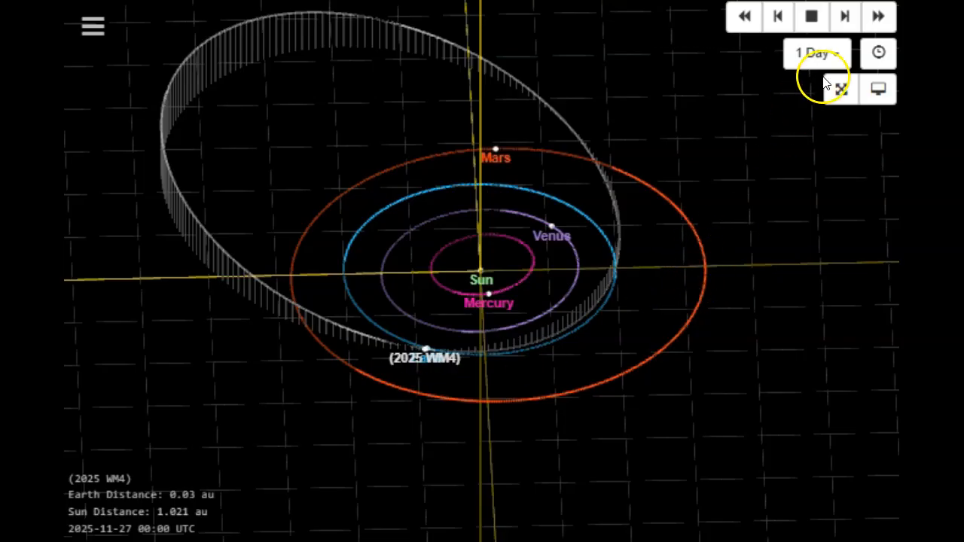
- Step the simulation date forward past Nov 30, then back a few days before the approach
click(843, 16)
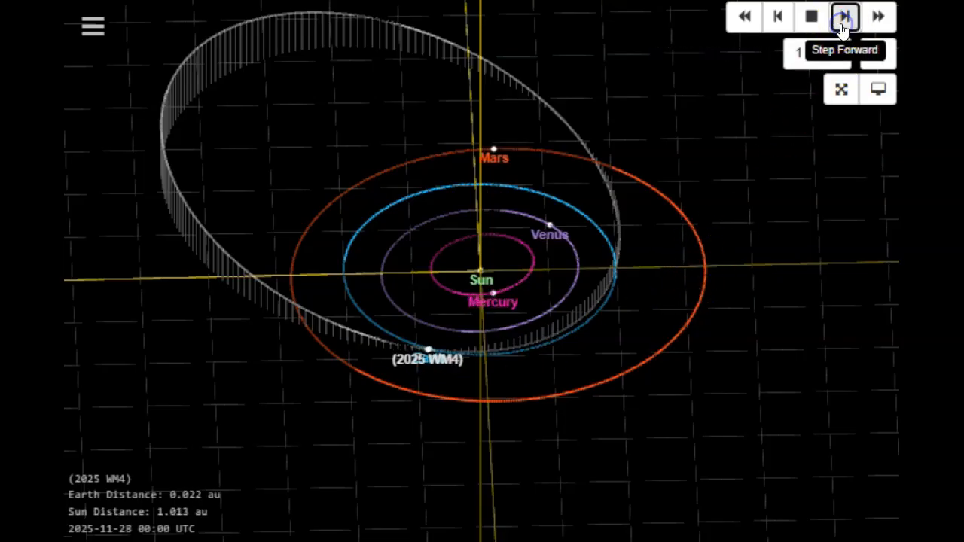
click(843, 17)
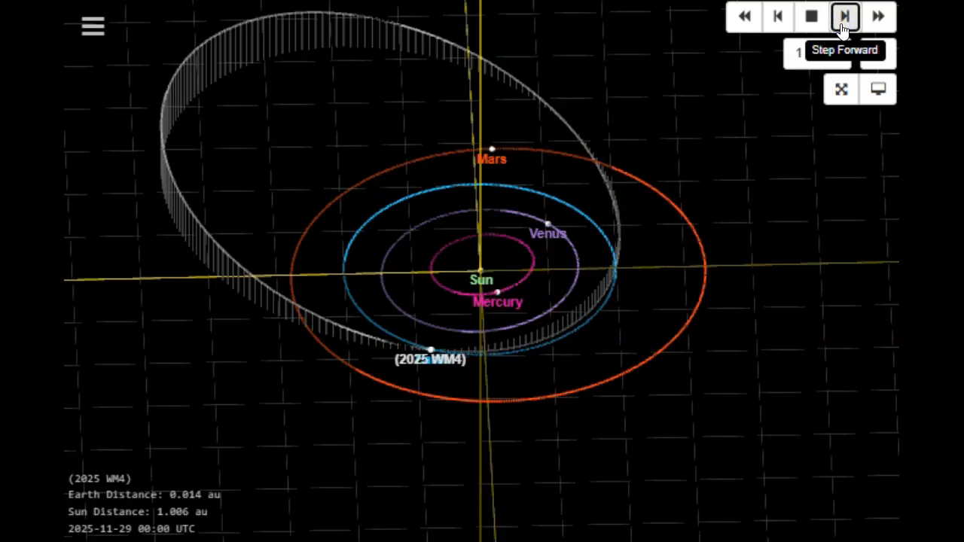
click(843, 15)
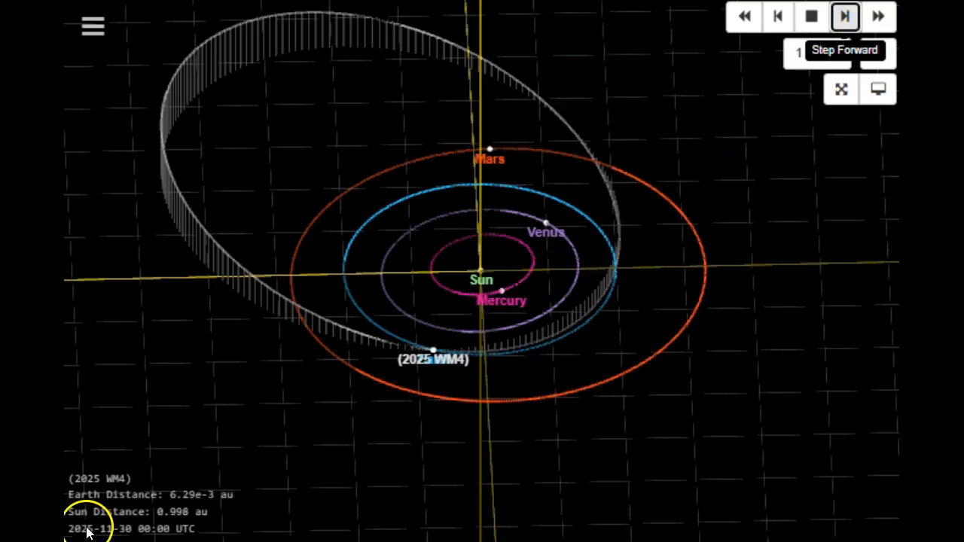
click(843, 17)
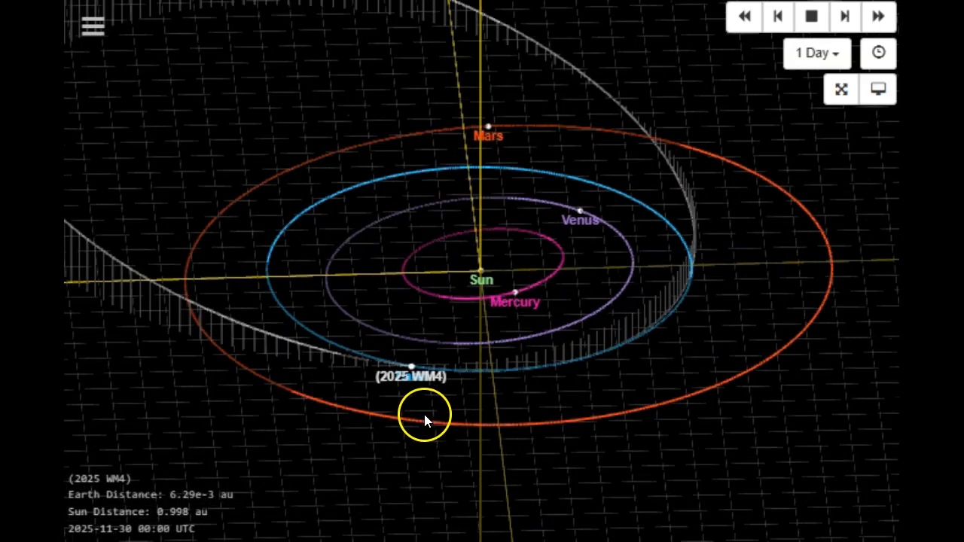
click(795, 15)
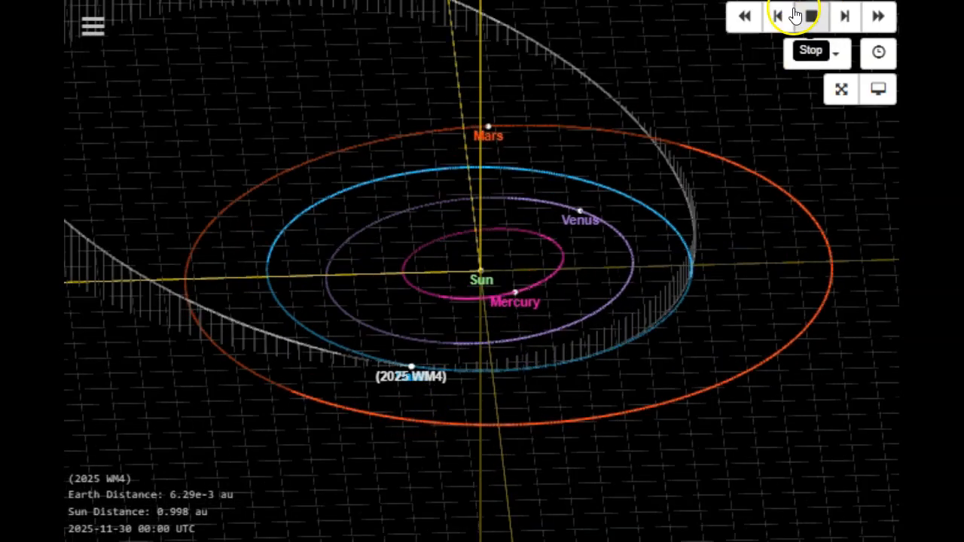
click(777, 17)
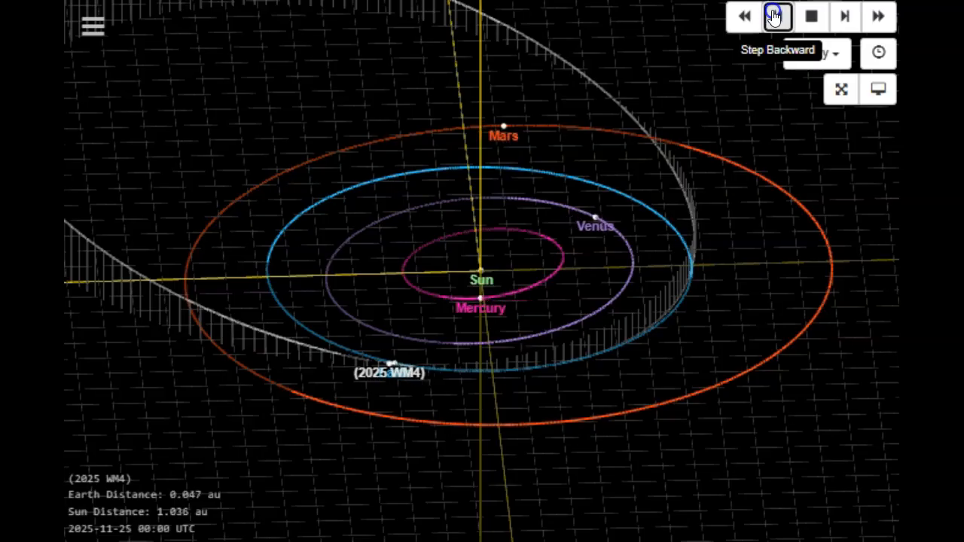
click(744, 15)
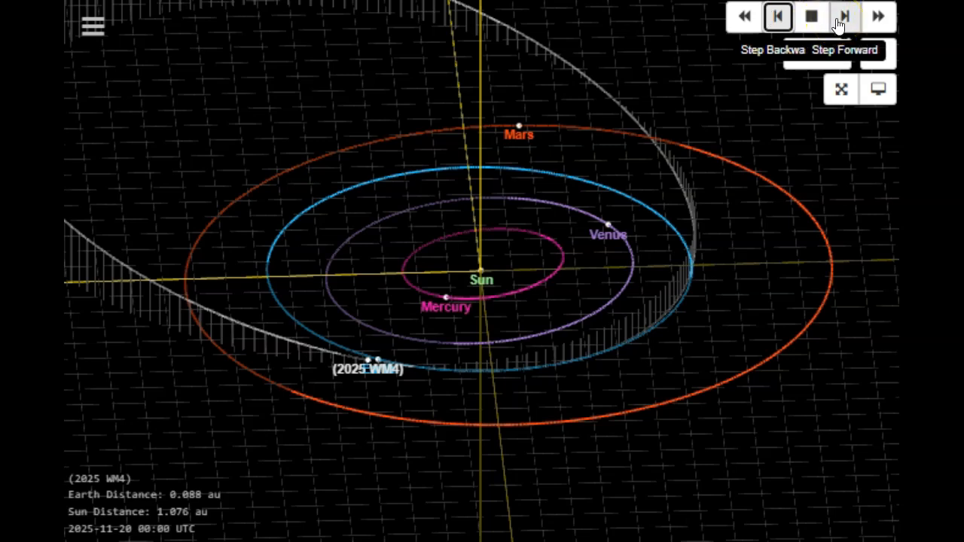
- Step the date forward day by day to land on 2025-11-30, with 2025 WM4 0.0063 au from Earth
click(843, 17)
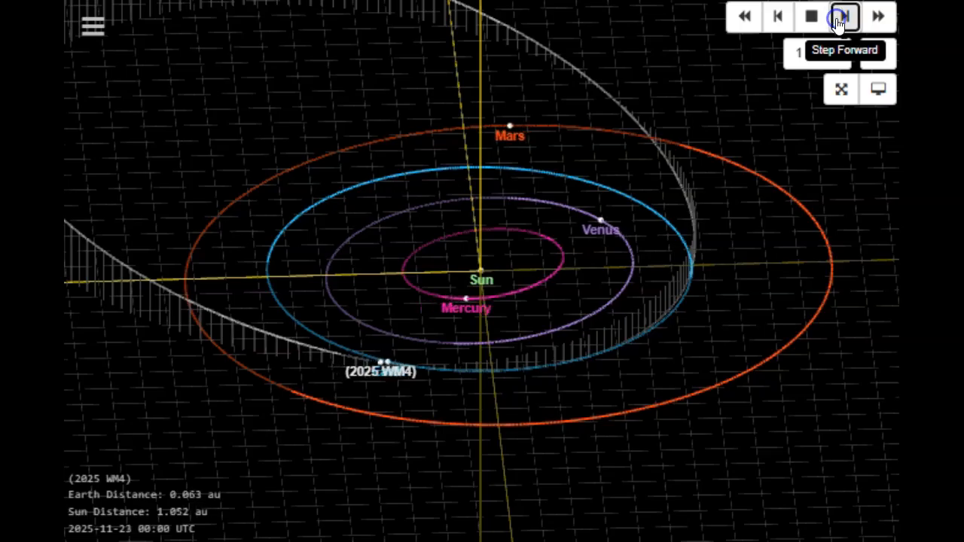
click(843, 16)
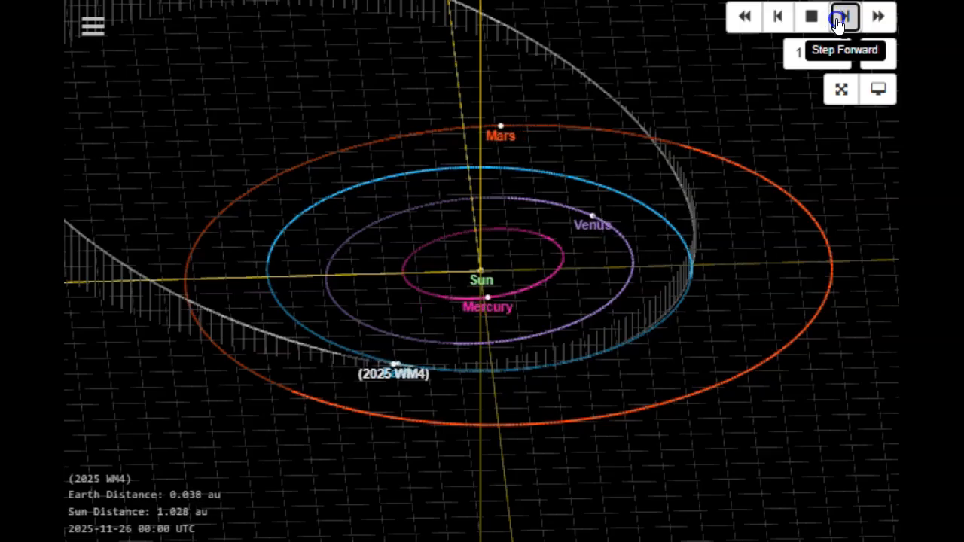
click(843, 17)
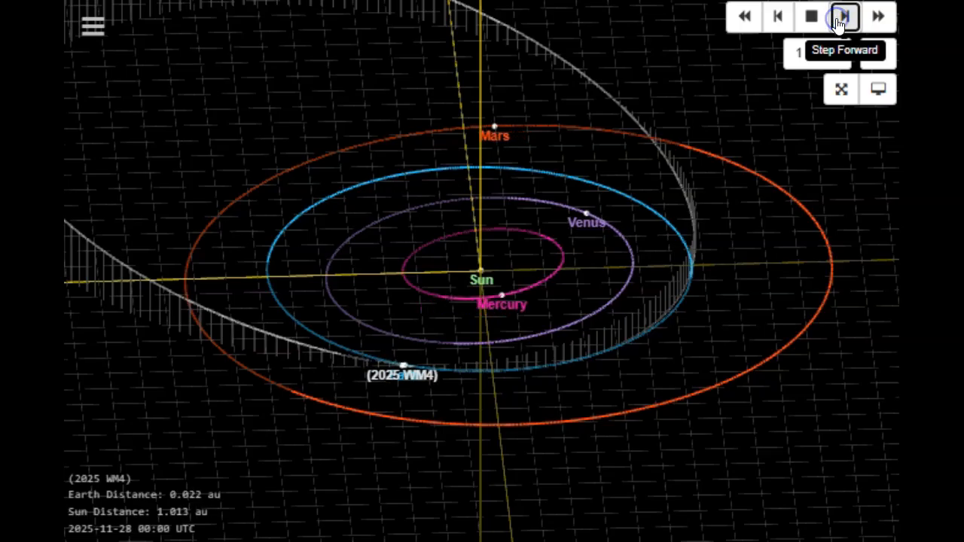
click(843, 16)
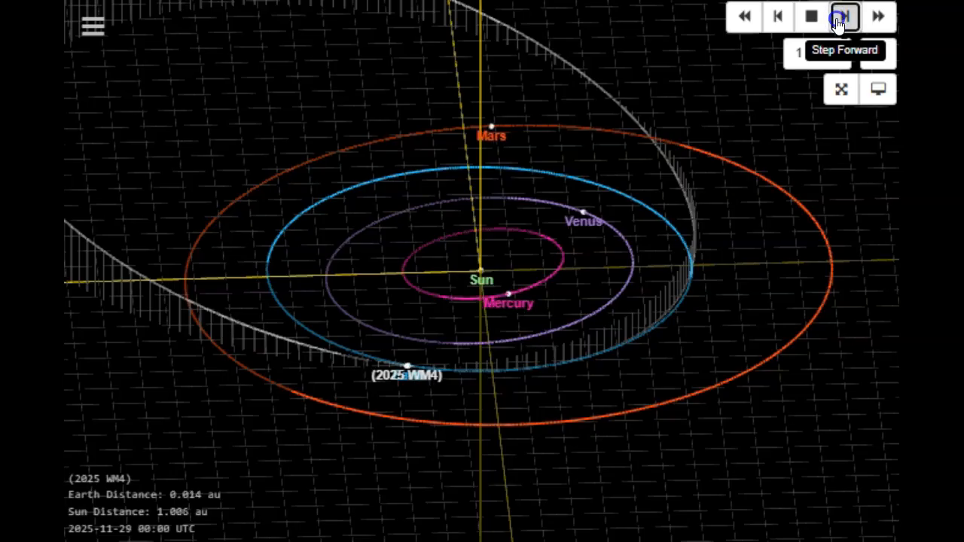
click(844, 17)
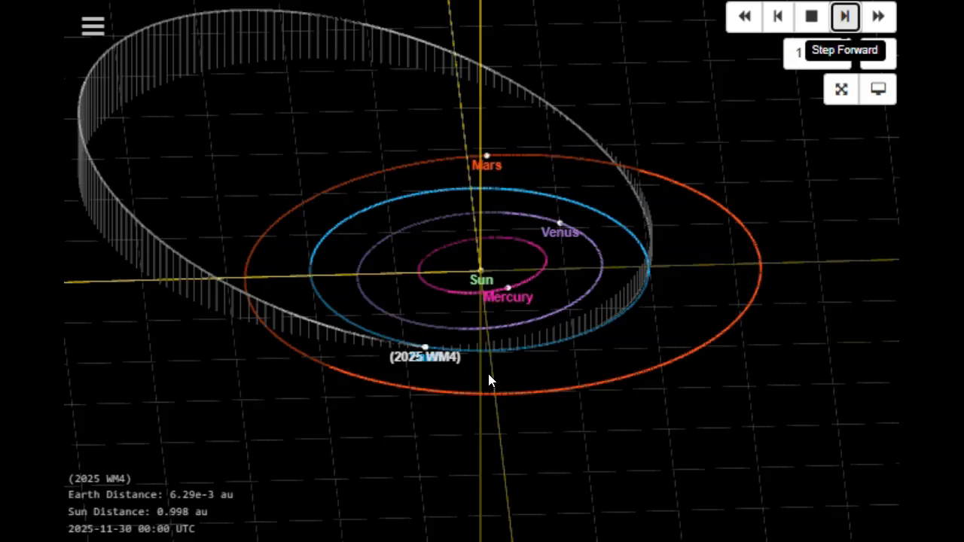
- Orbit the camera around the Sun so 2025 WM4's whole tilted orbit ring shows at Nov 30
click(843, 15)
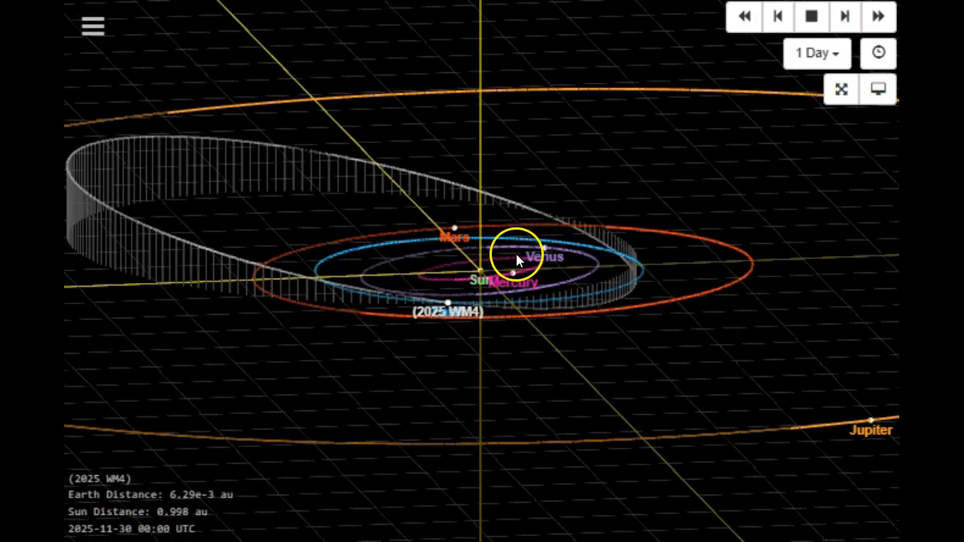
drag(518, 259, 382, 400)
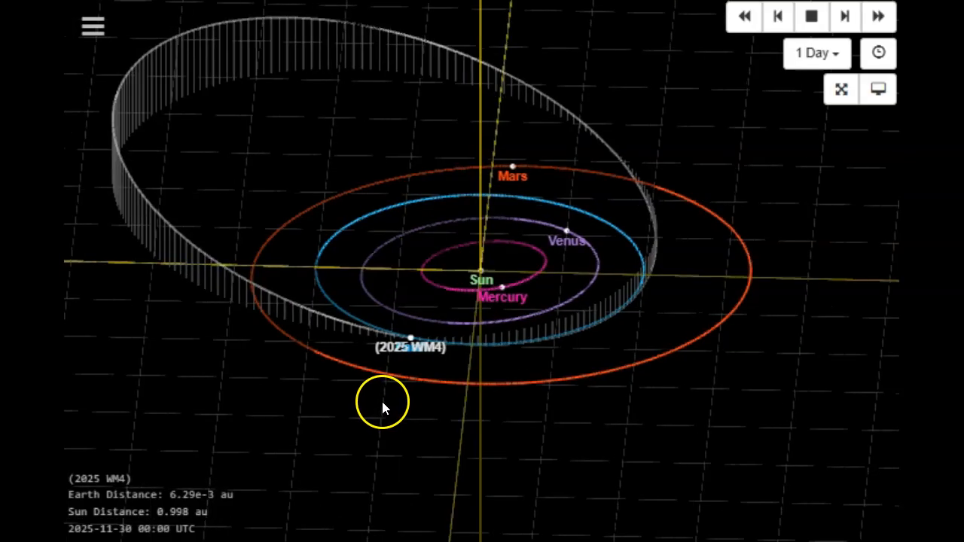
mouse_move(346, 414)
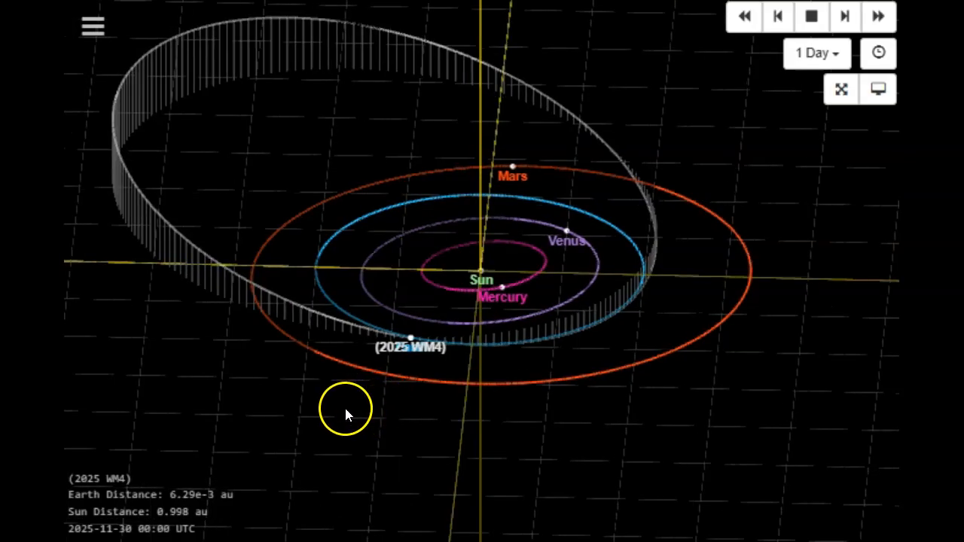
mouse_move(345, 409)
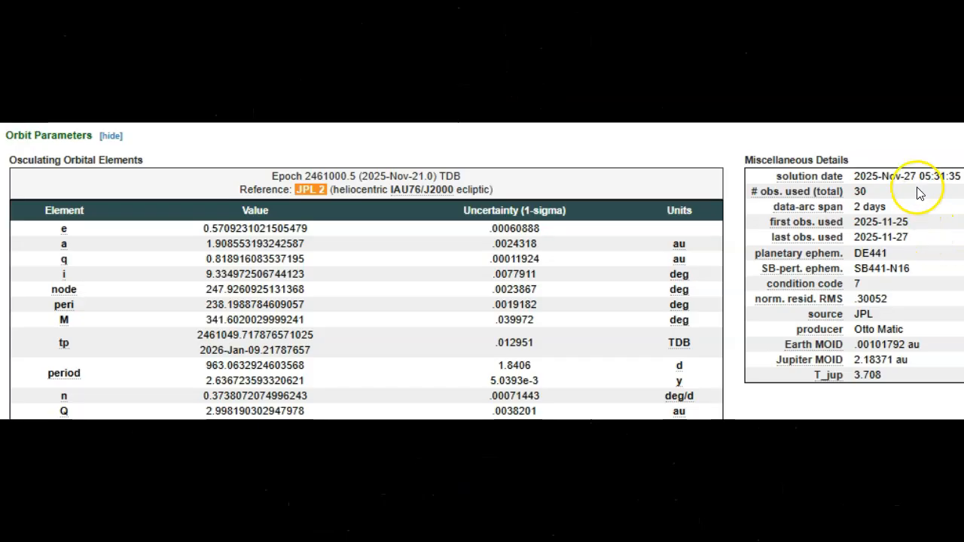
mouse_move(911, 189)
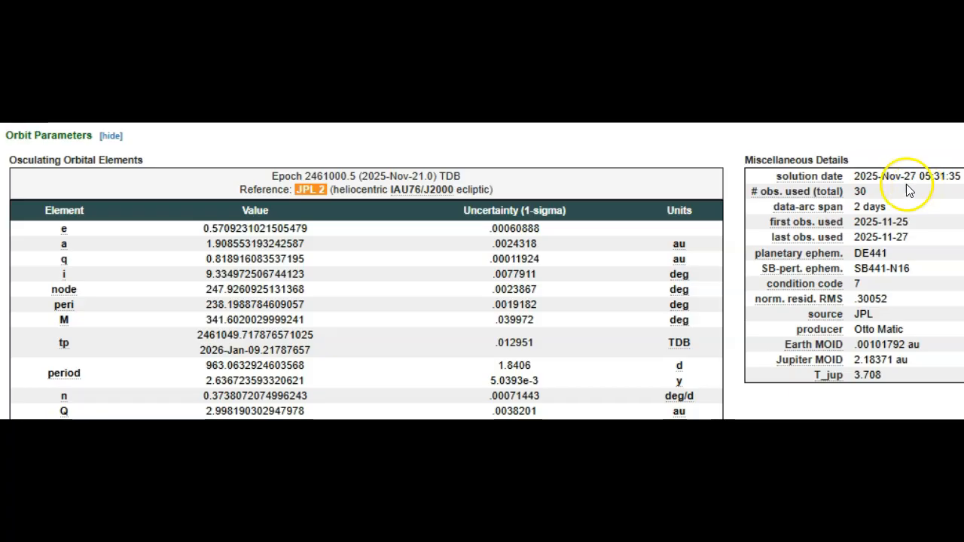
mouse_move(955, 205)
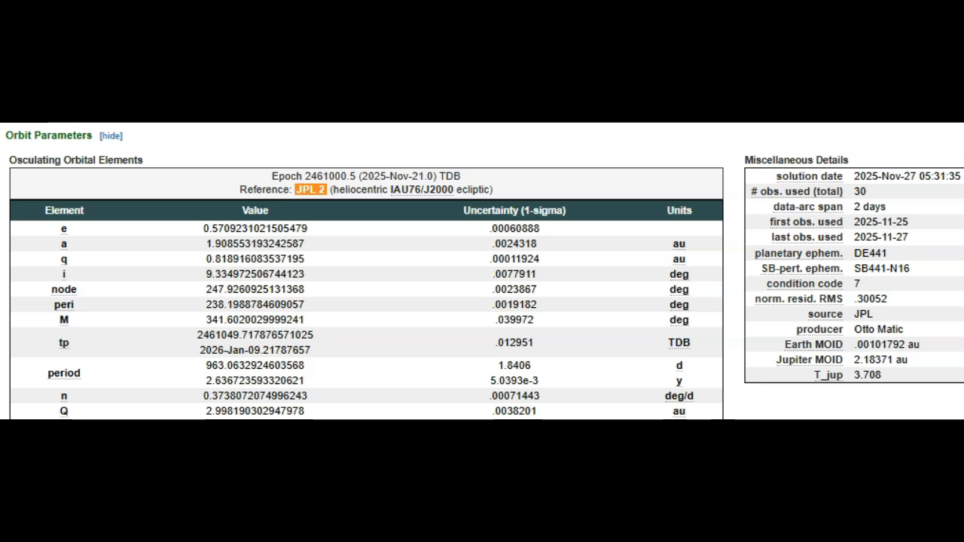
mouse_move(804, 283)
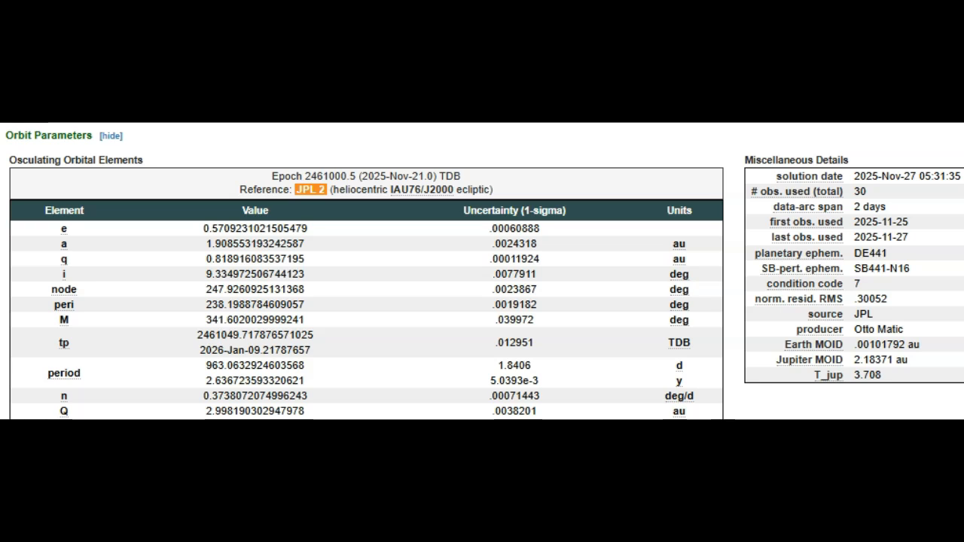
scroll(down, 3)
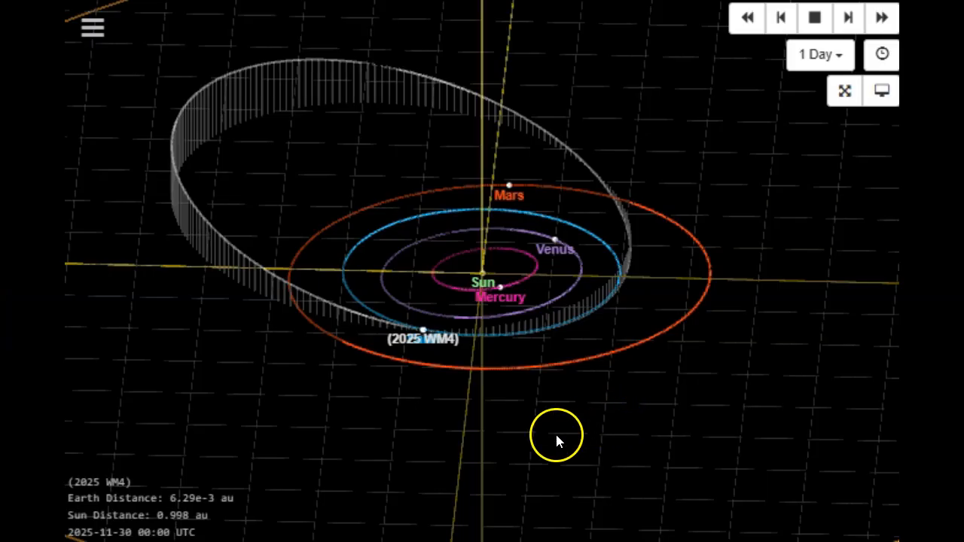
mouse_move(106, 539)
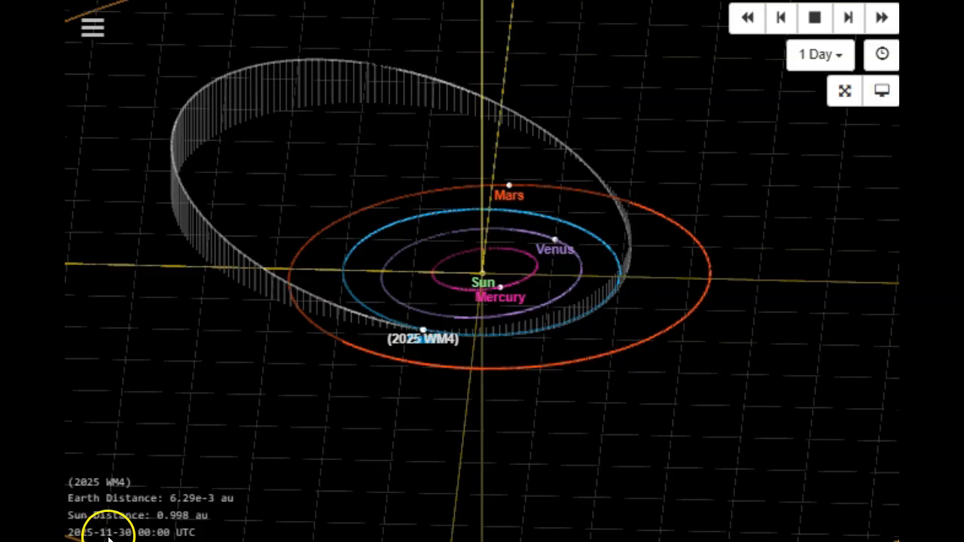
mouse_move(195, 515)
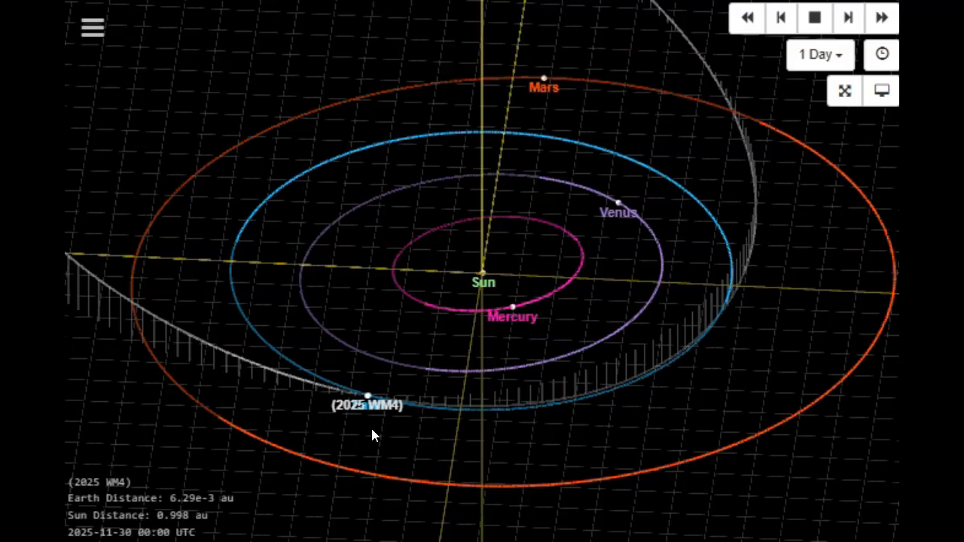
mouse_move(380, 429)
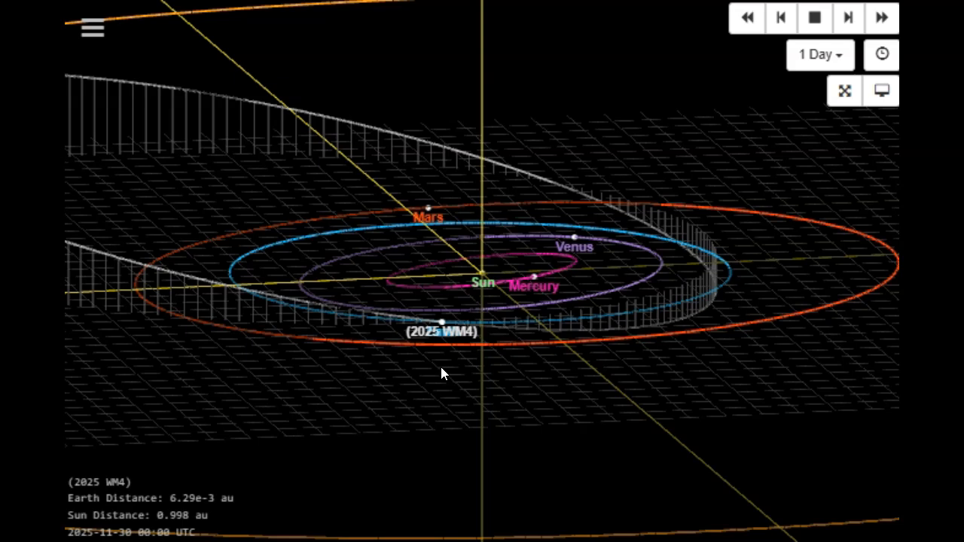
- Tilt the view to a lower, flatter perspective of 2025 WM4's ring sweeping past Mars
drag(439, 373, 515, 449)
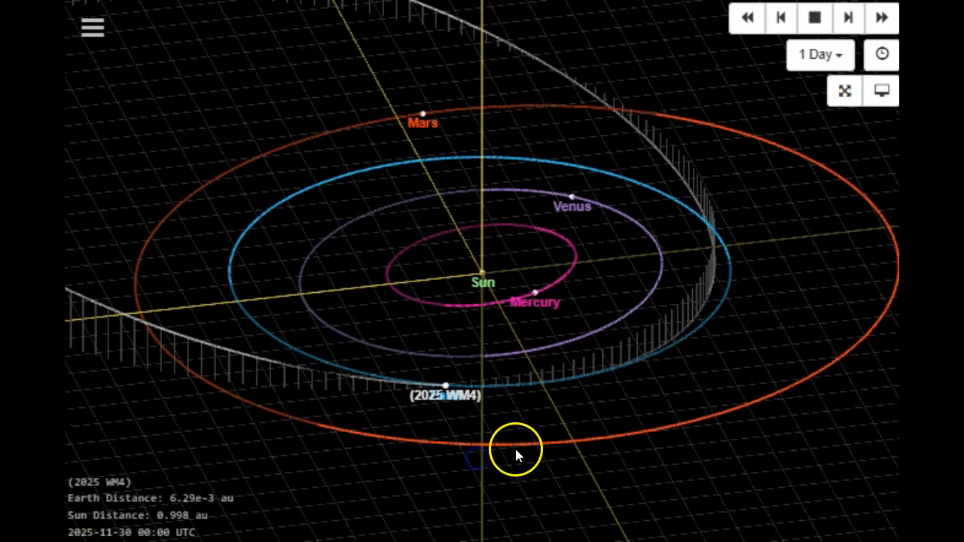
mouse_move(539, 439)
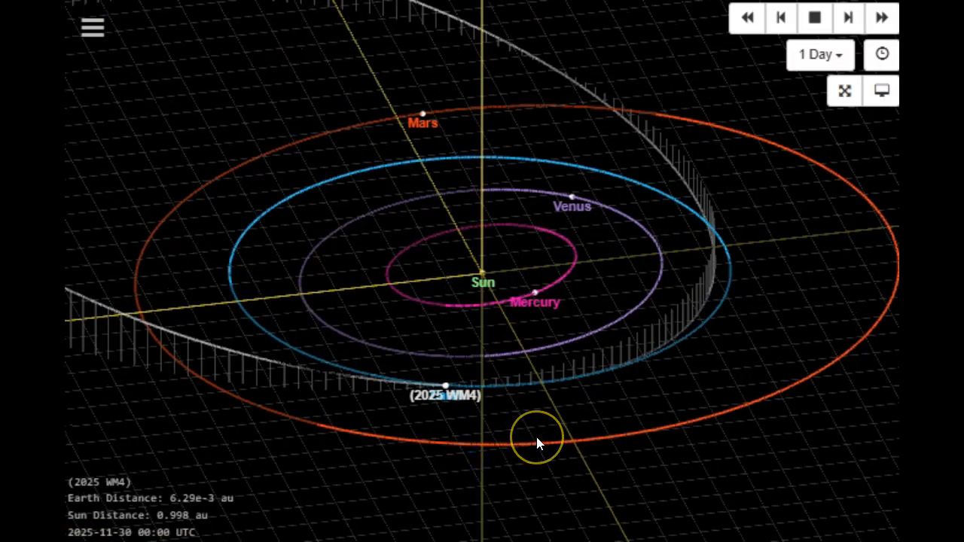